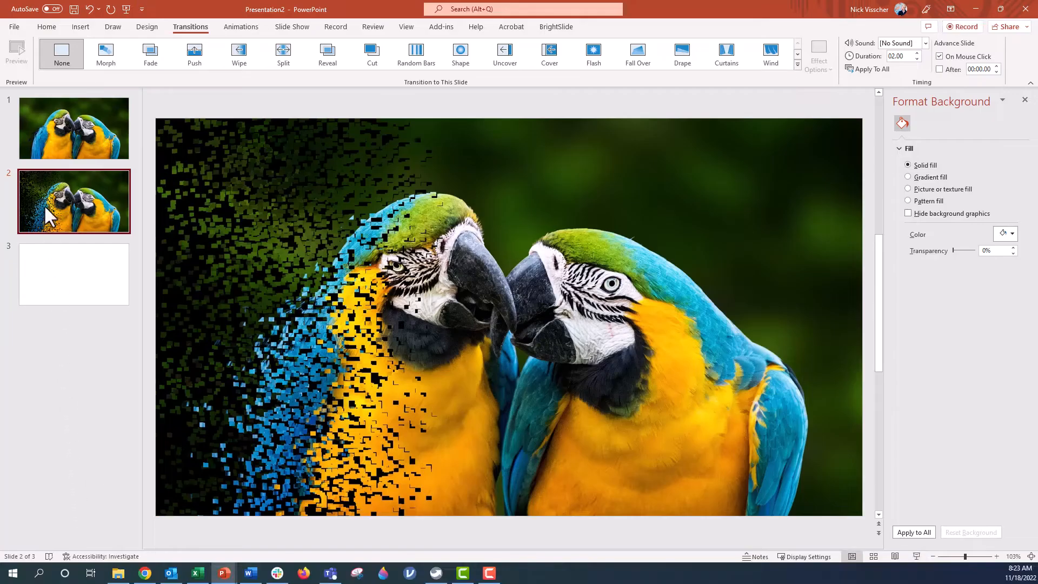
{"action": "mouse_move", "coordinate": [119, 151]}
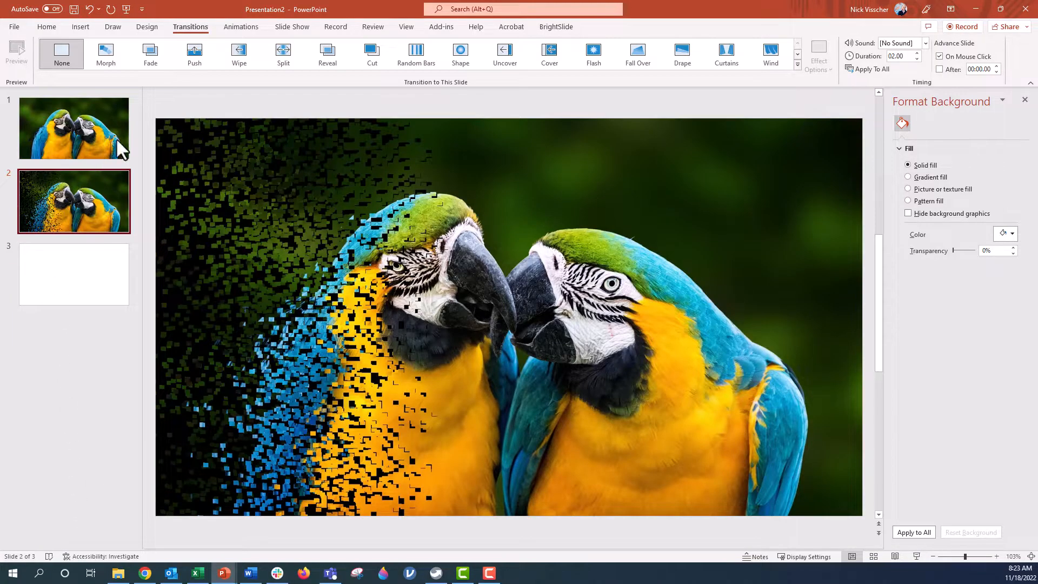
Step: Show slide 1, the macaw photo, and browse the Insert Pictures sources without inserting
{"action": "left_click", "coordinate": [74, 128]}
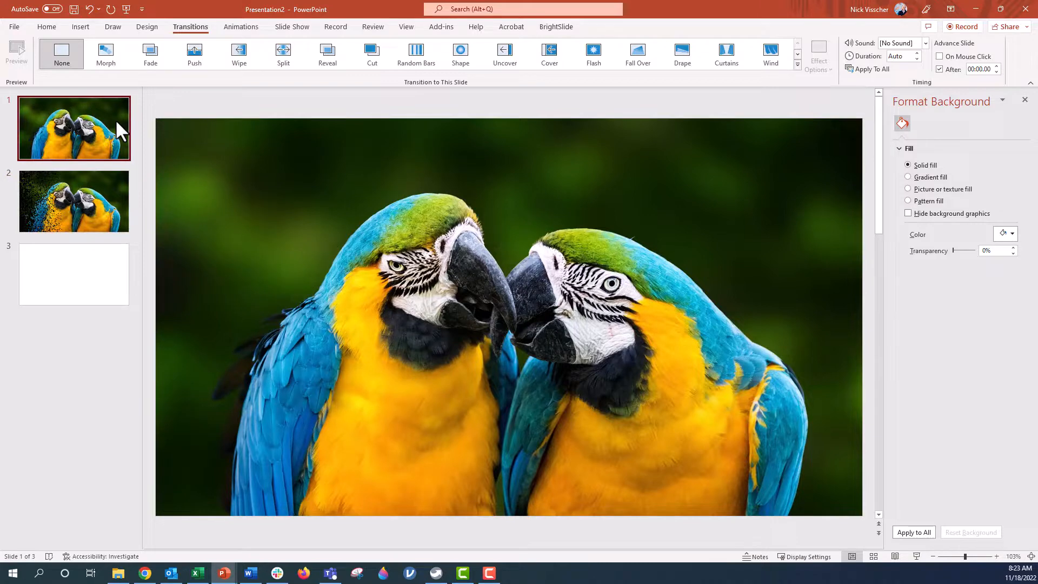
{"action": "left_click", "coordinate": [80, 26]}
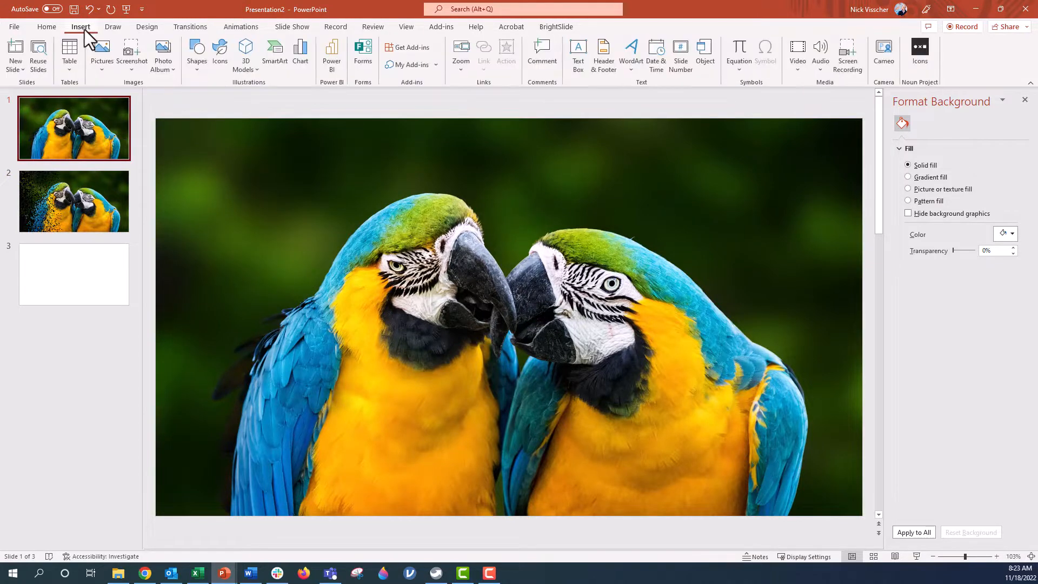
{"action": "left_click", "coordinate": [101, 52]}
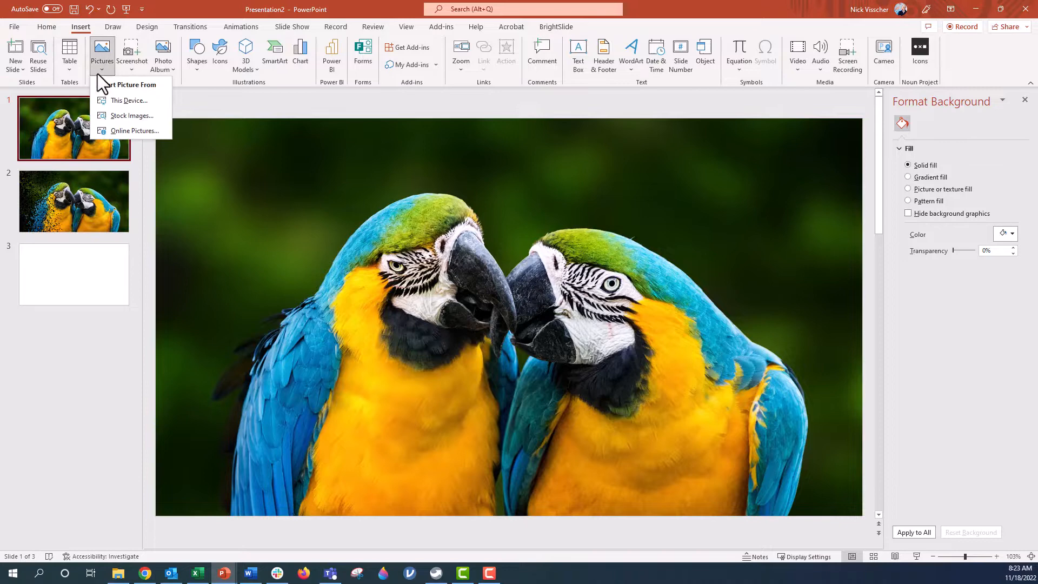
{"action": "mouse_move", "coordinate": [201, 113]}
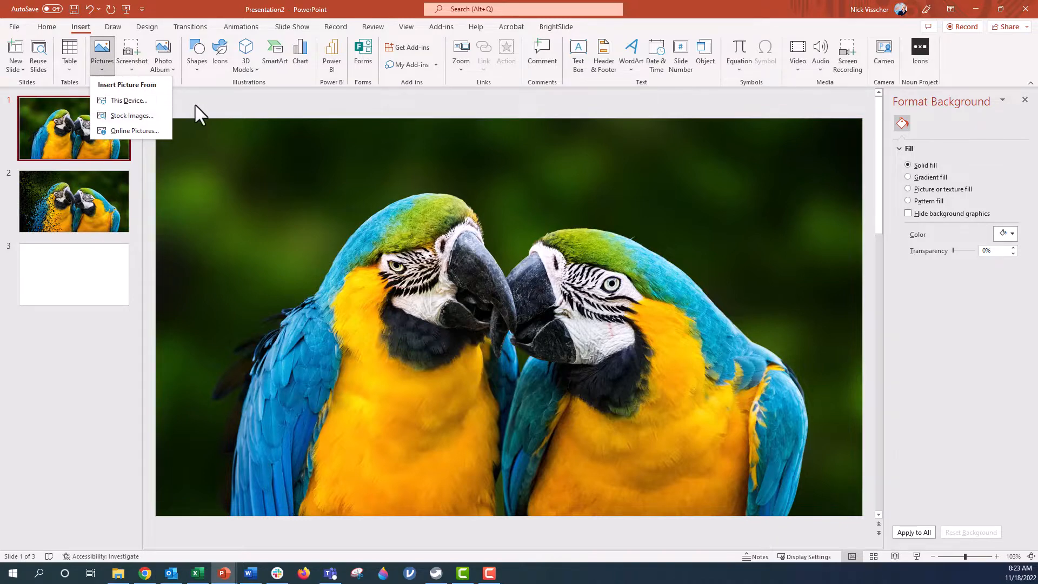
{"action": "mouse_move", "coordinate": [129, 116]}
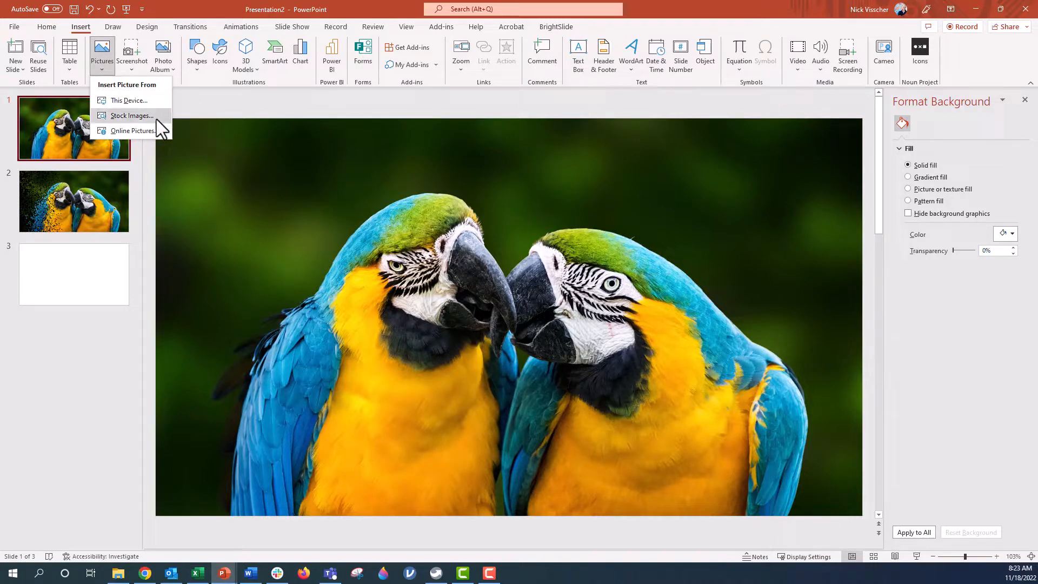
{"action": "left_click", "coordinate": [131, 116]}
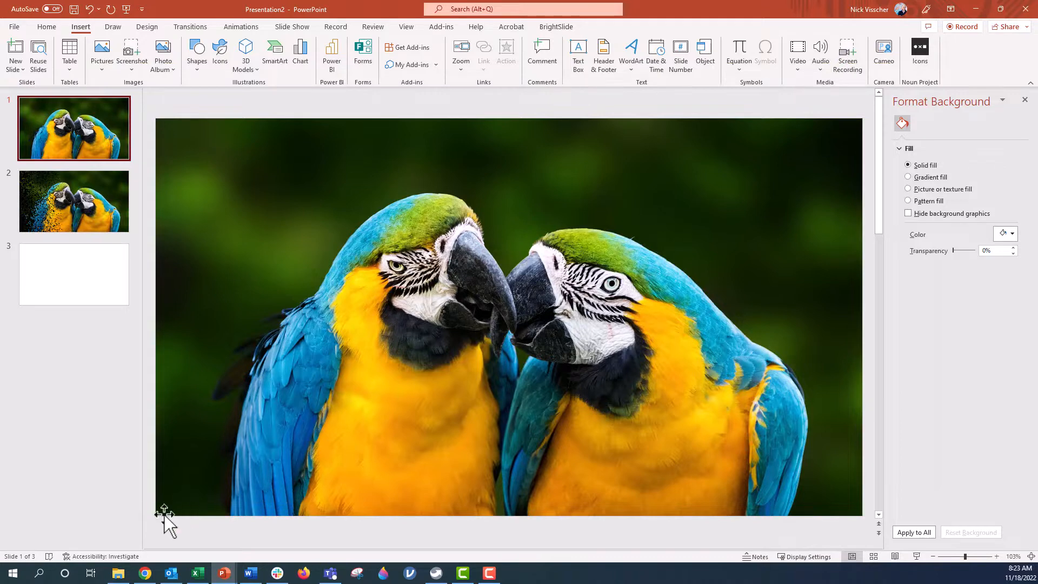
{"action": "mouse_move", "coordinate": [215, 116]}
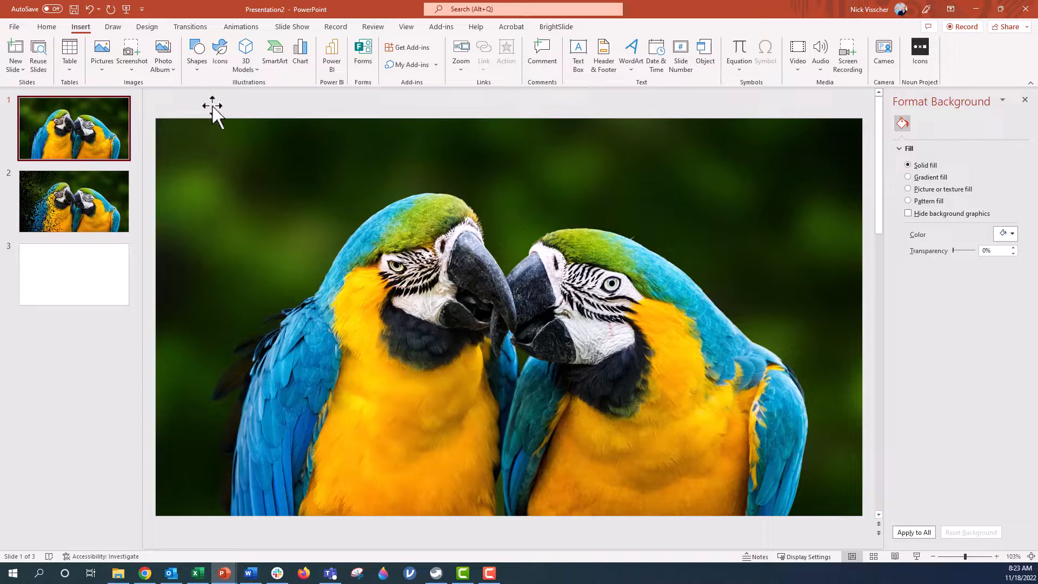
{"action": "mouse_move", "coordinate": [148, 107]}
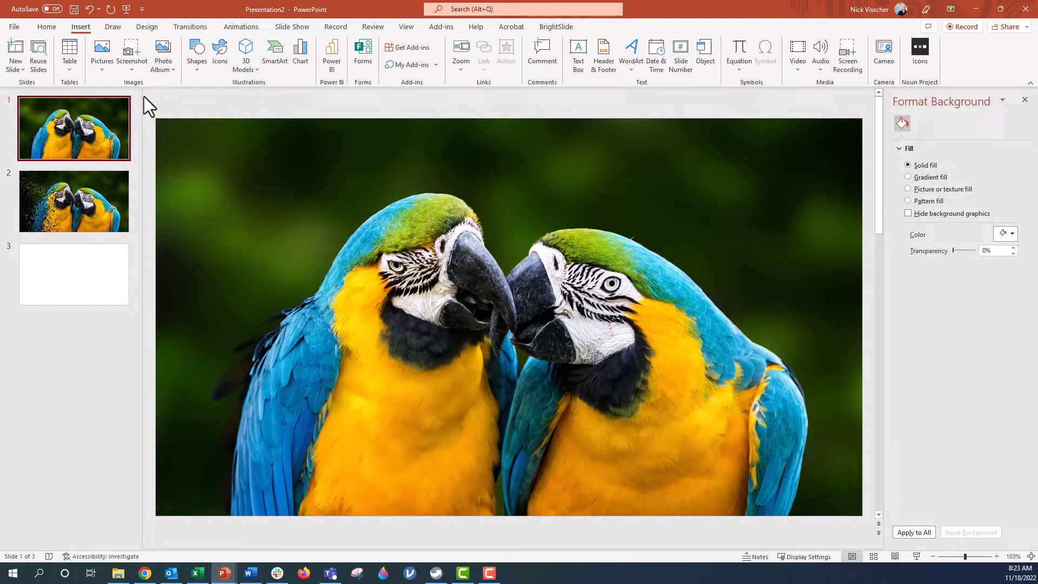
{"action": "mouse_move", "coordinate": [119, 113]}
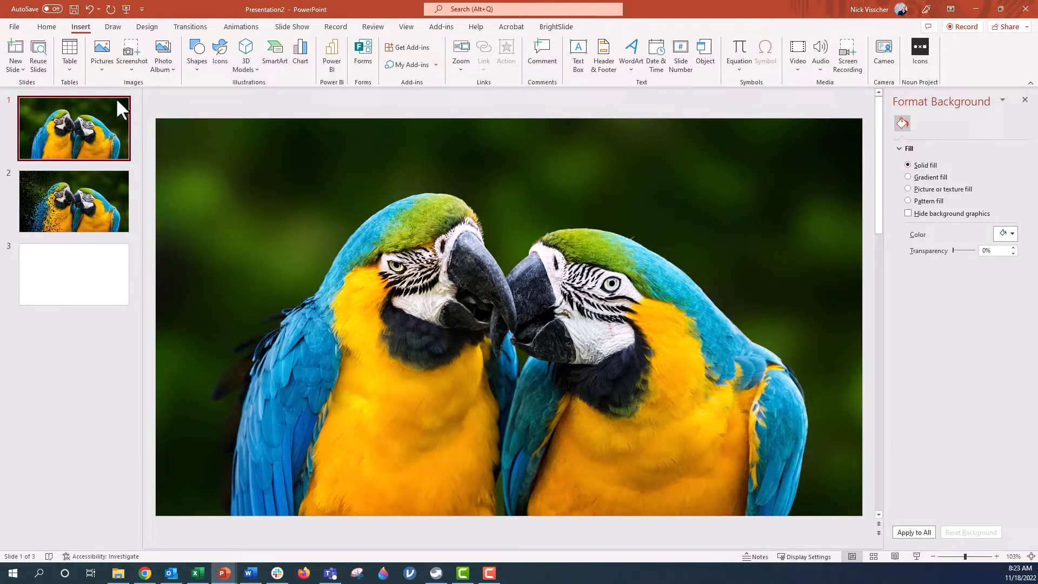
{"action": "mouse_move", "coordinate": [136, 106]}
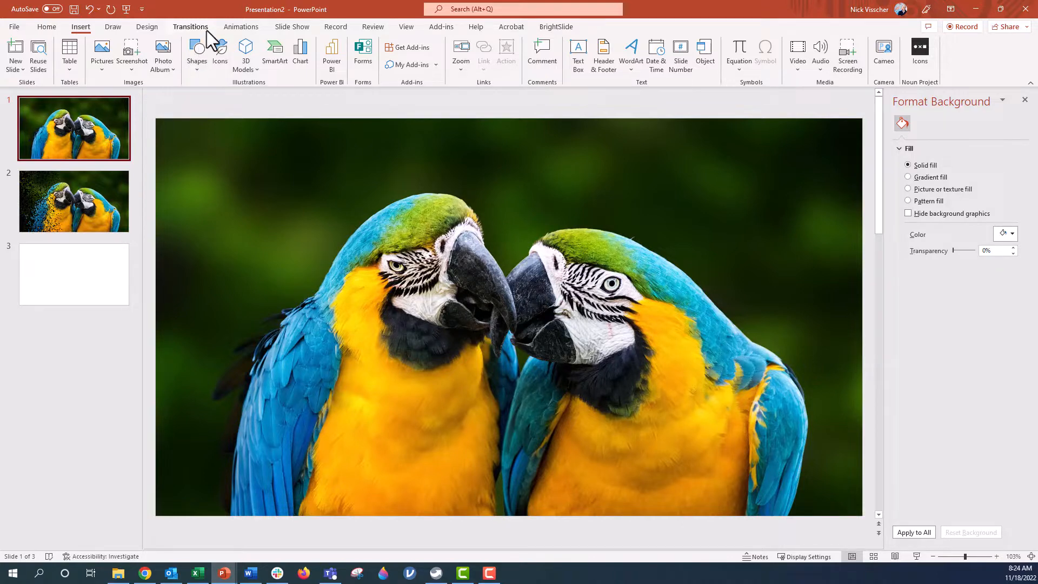
Step: Apply the Vortex transition to slide 1 and preview it
{"action": "left_click", "coordinate": [191, 26]}
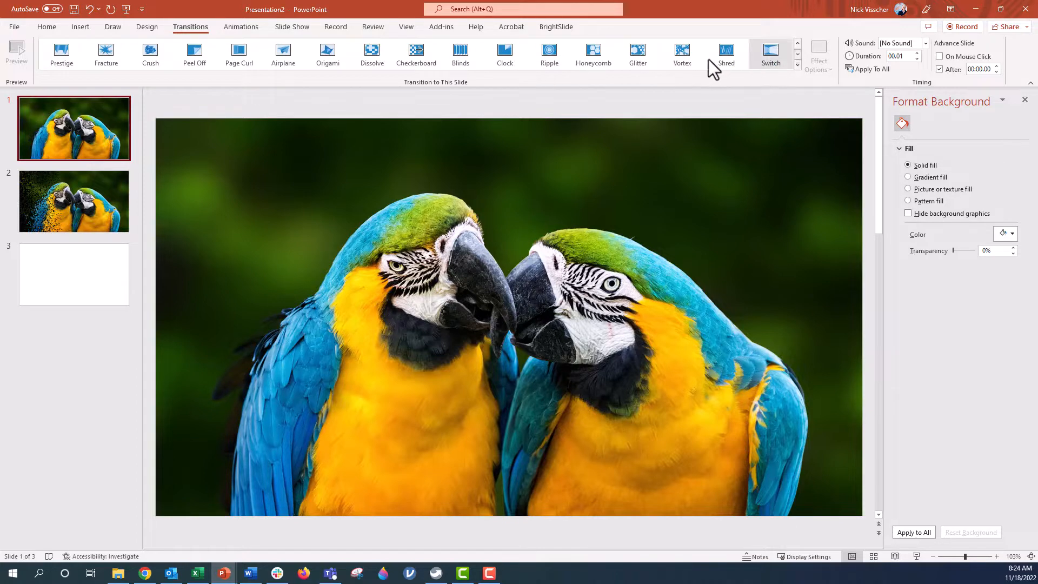
{"action": "left_click", "coordinate": [681, 54]}
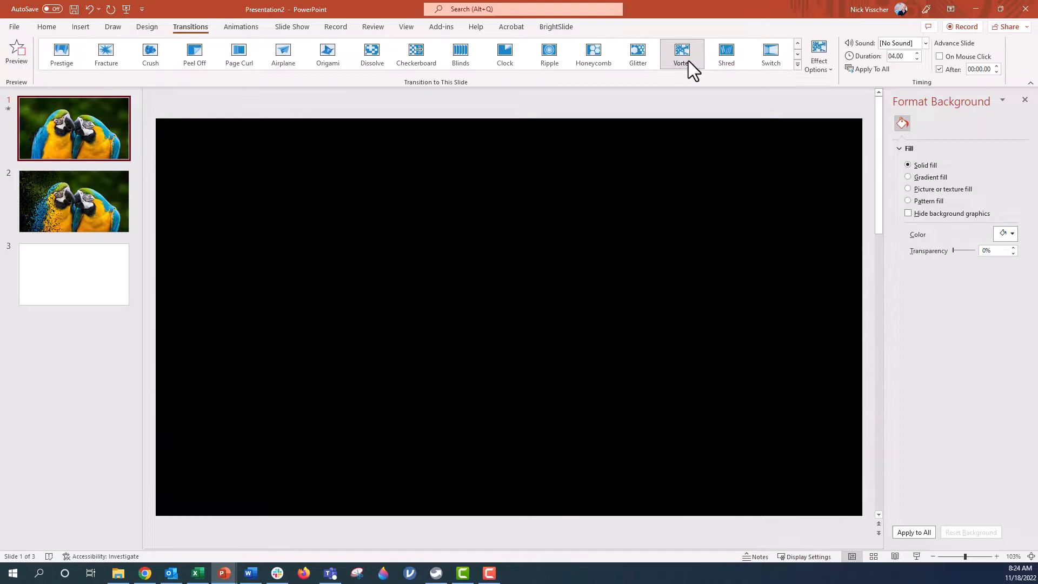
{"action": "left_click", "coordinate": [681, 54]}
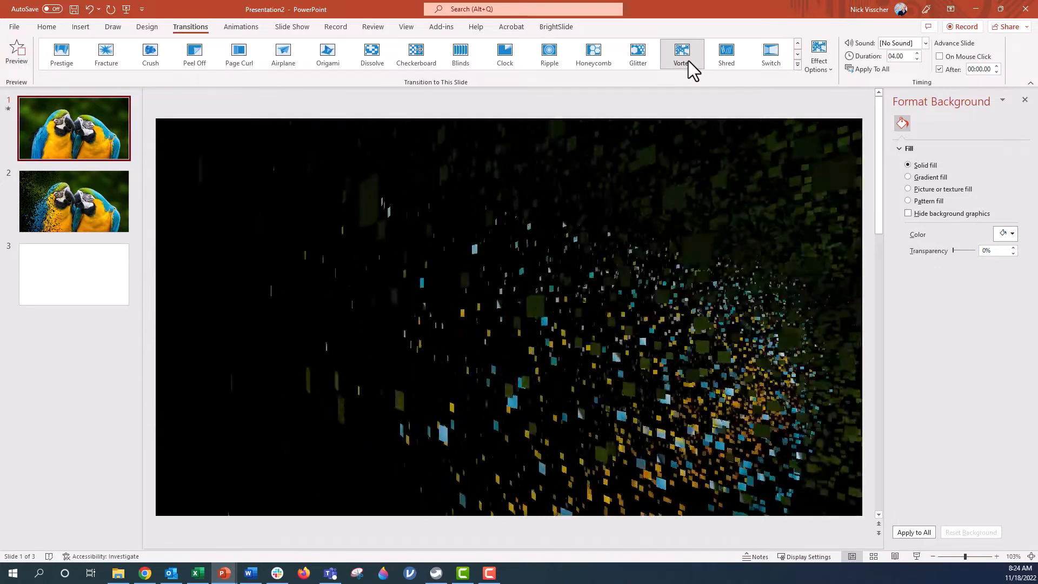
{"action": "left_click", "coordinate": [681, 55]}
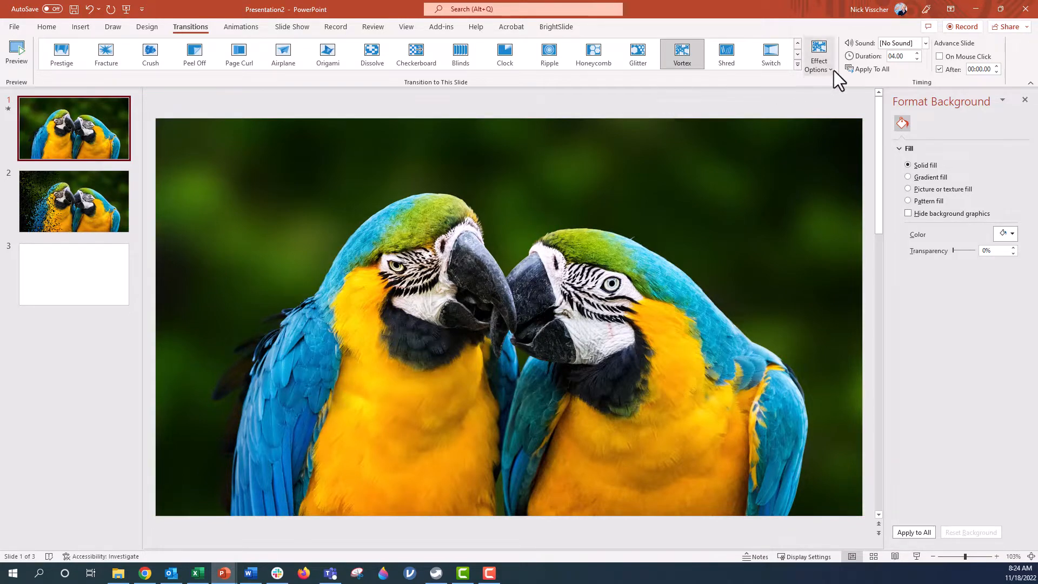
Step: Set the Vortex transition's Effect Options to From Right
{"action": "left_click", "coordinate": [819, 53]}
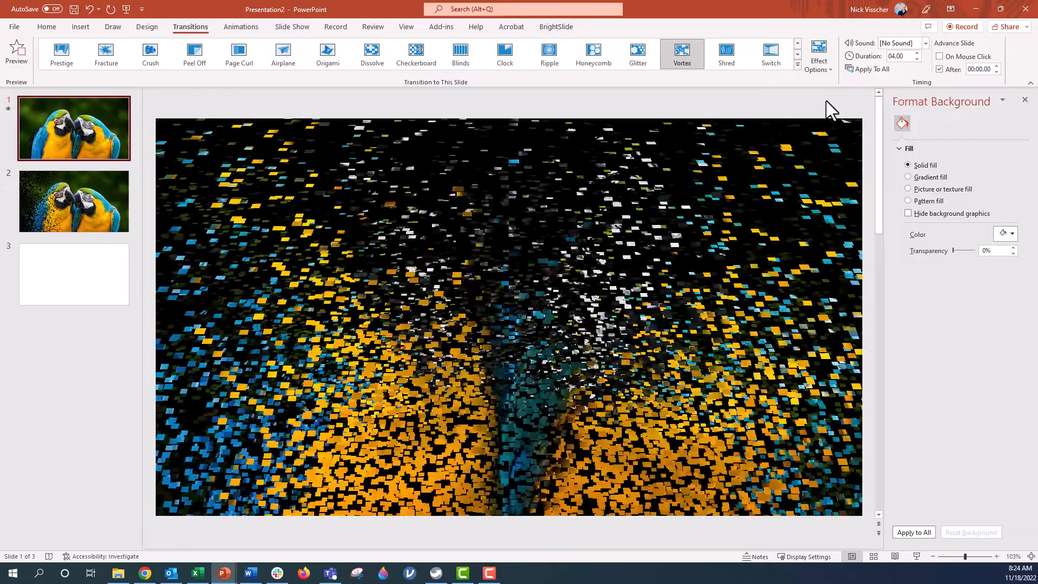
{"action": "left_click", "coordinate": [819, 53]}
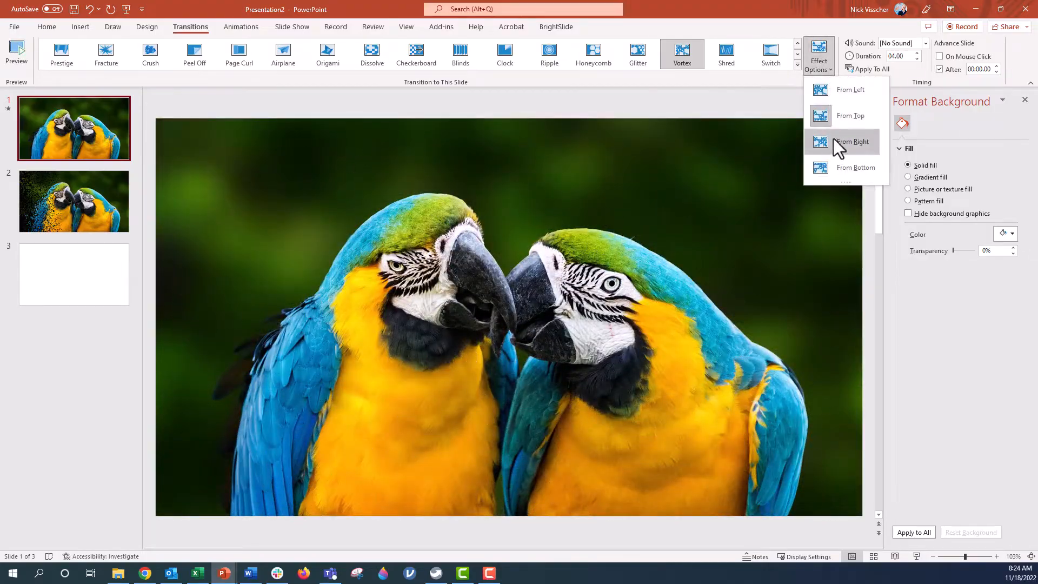
{"action": "left_click", "coordinate": [855, 141]}
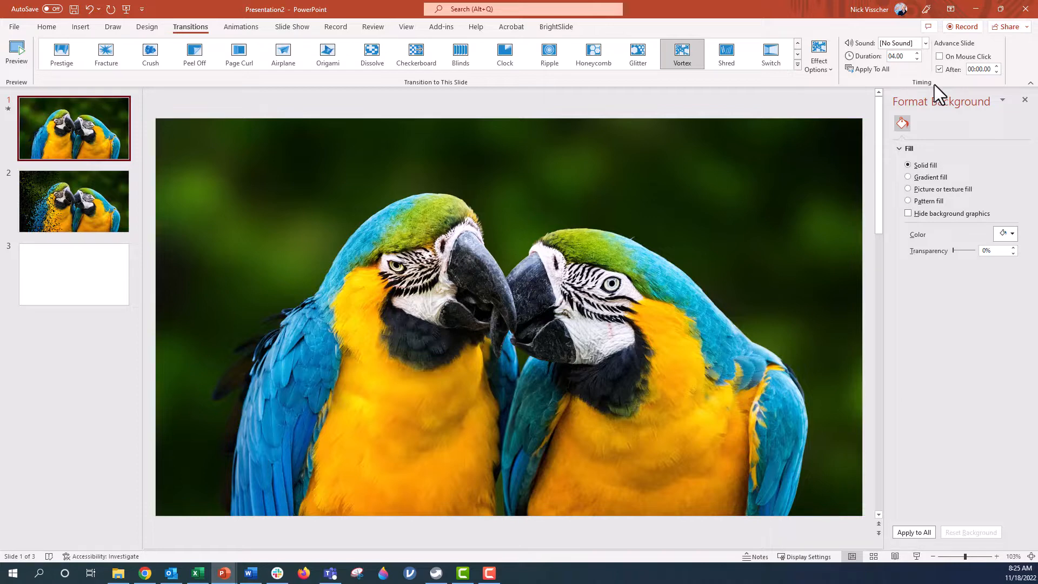
Step: Raise the transition Duration to 10.00 seconds
{"action": "left_click", "coordinate": [919, 53]}
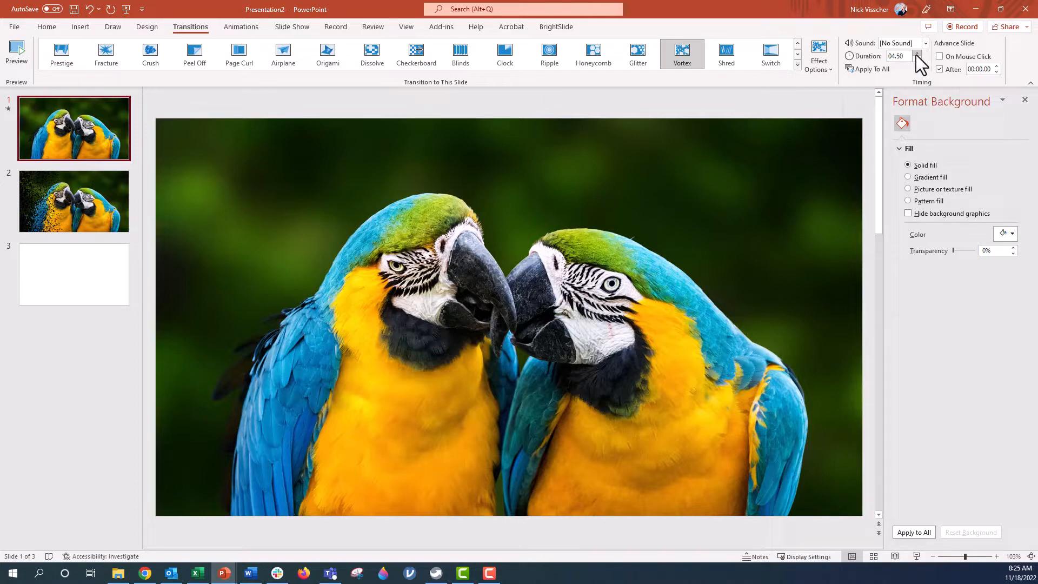
{"action": "left_click", "coordinate": [916, 53]}
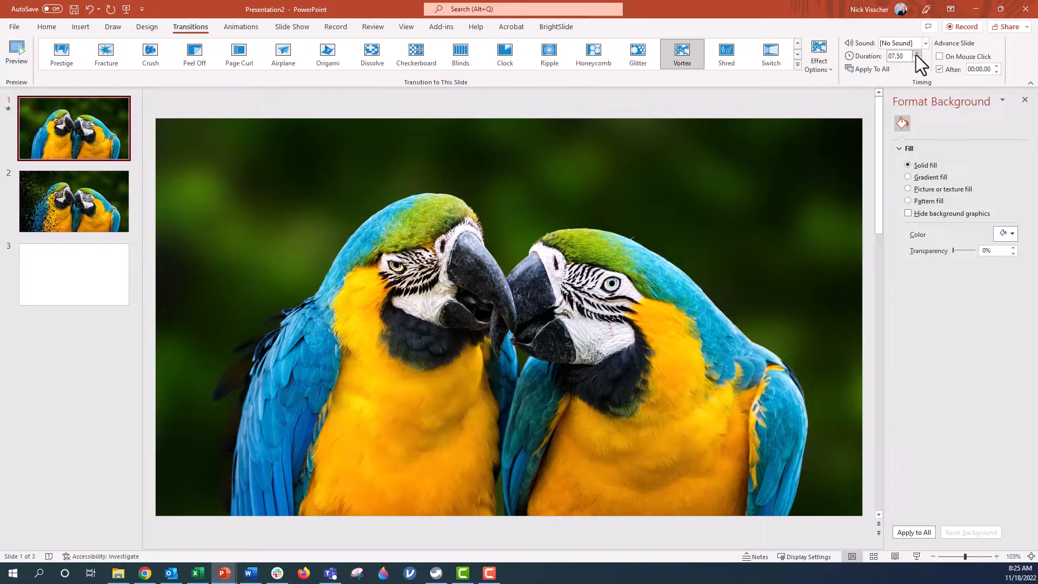
{"action": "left_click", "coordinate": [914, 52]}
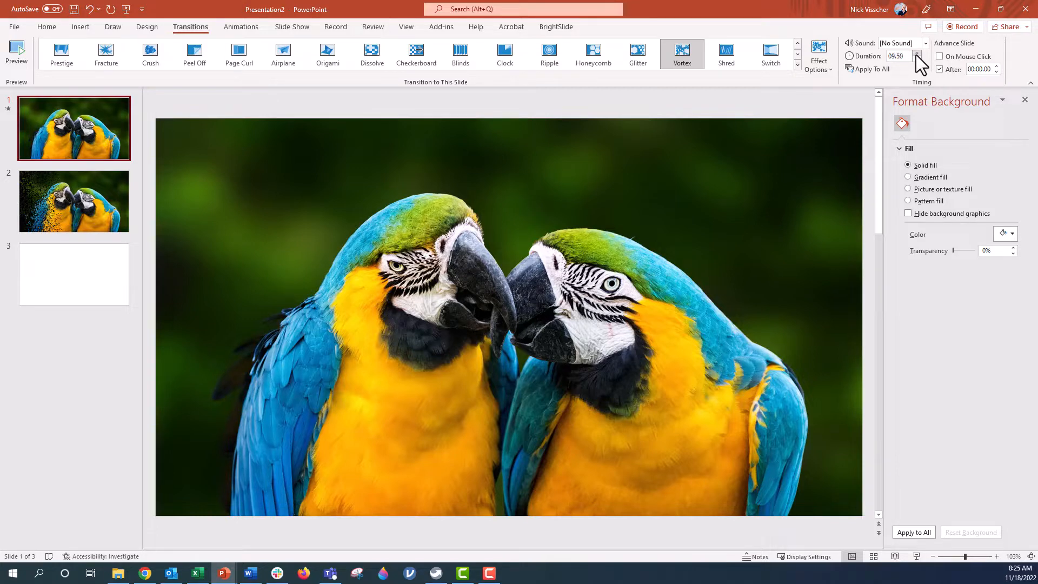
{"action": "left_click", "coordinate": [916, 53]}
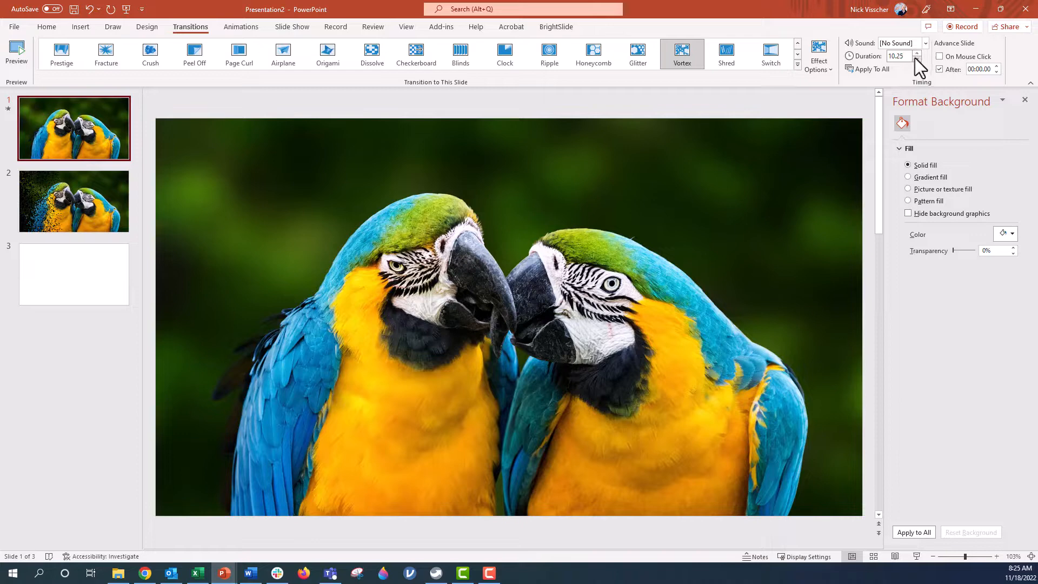
{"action": "left_click", "coordinate": [921, 60]}
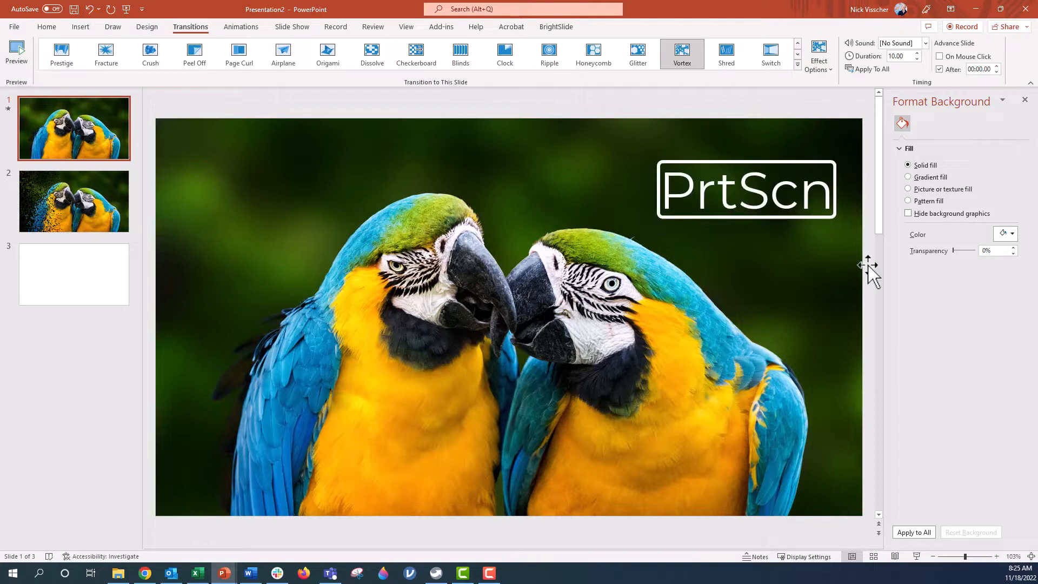
{"action": "mouse_move", "coordinate": [917, 556]}
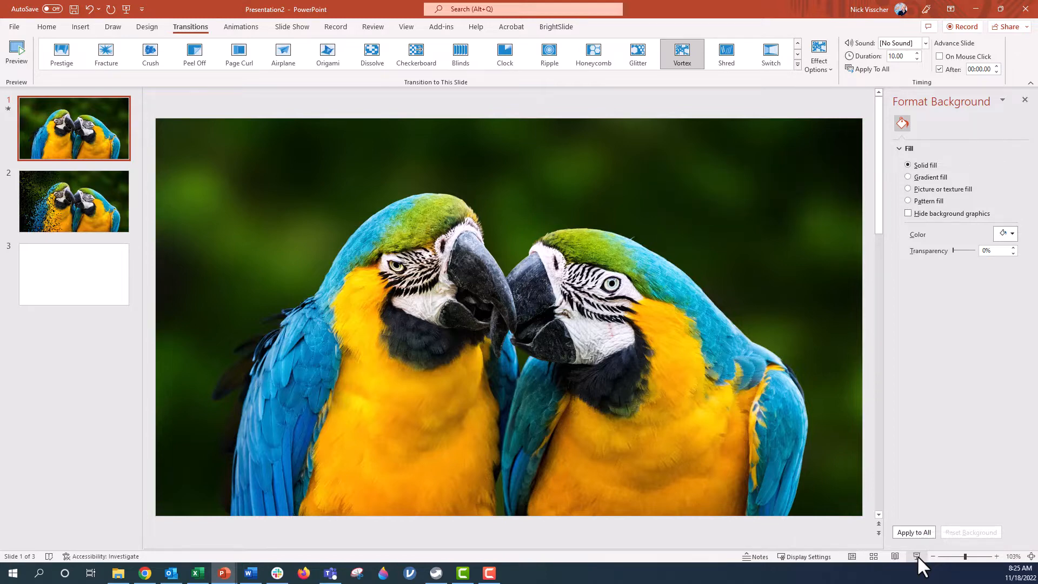
Step: Run the slide show to watch the Vortex transition, ending back on slide 2
{"action": "left_click", "coordinate": [16, 53]}
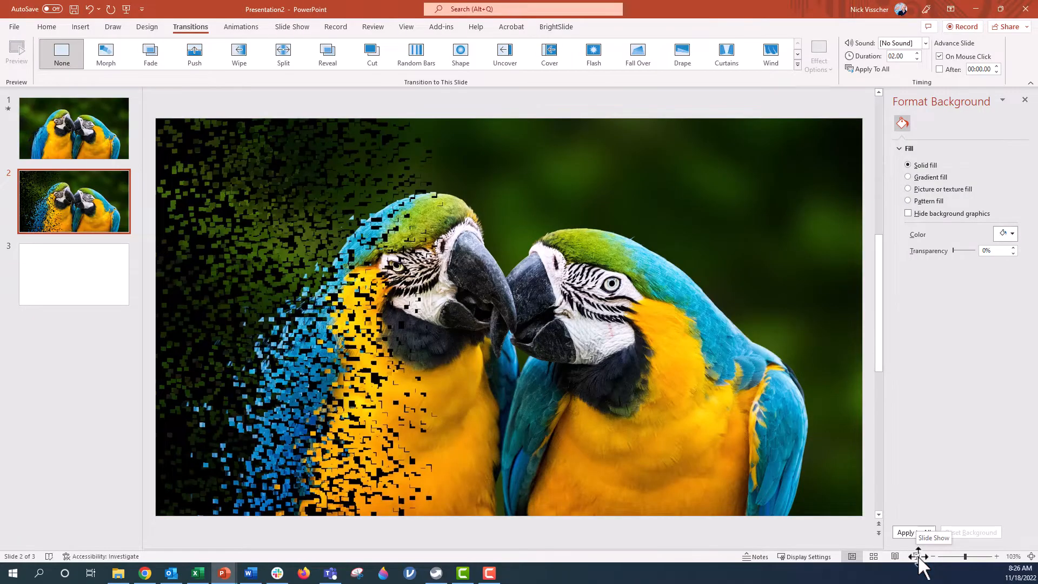
{"action": "mouse_move", "coordinate": [109, 199]}
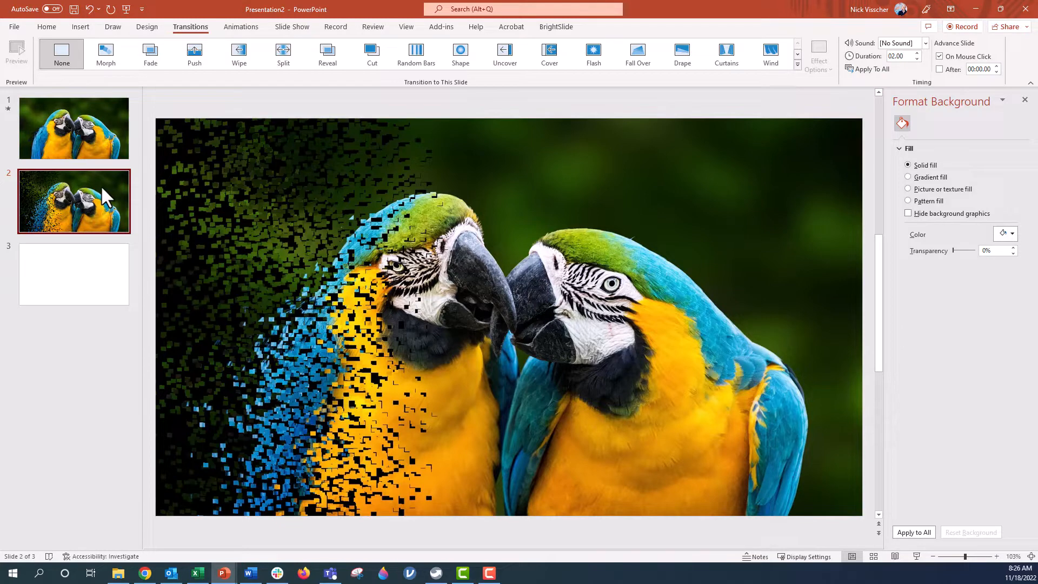
Step: Paste the macaw pixel-fragment screenshot onto blank slide 3 as a picture
{"action": "left_click", "coordinate": [74, 274]}
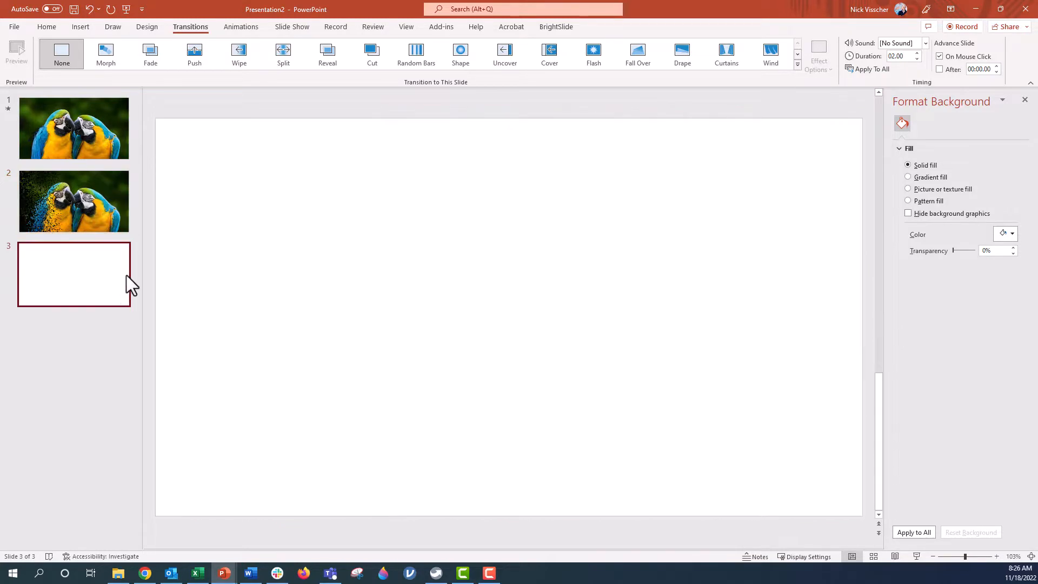
{"action": "mouse_move", "coordinate": [177, 153]}
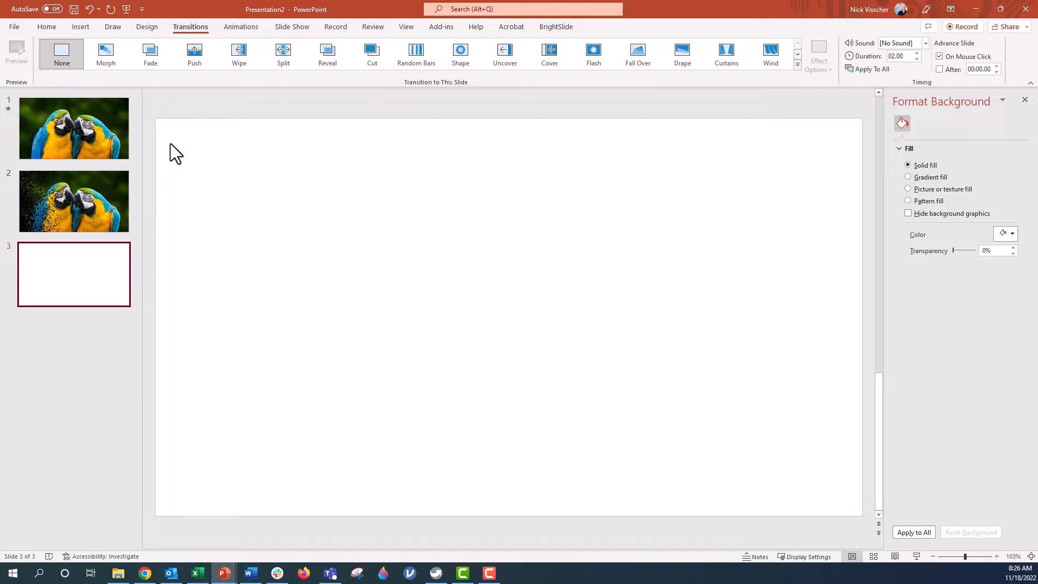
{"action": "right_click", "coordinate": [174, 148]}
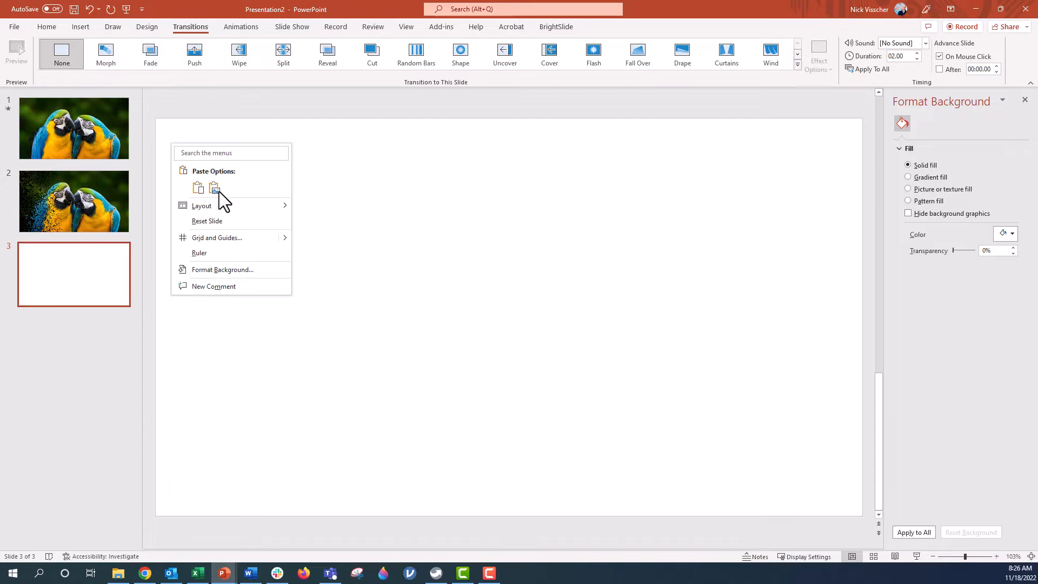
{"action": "left_click", "coordinate": [213, 187]}
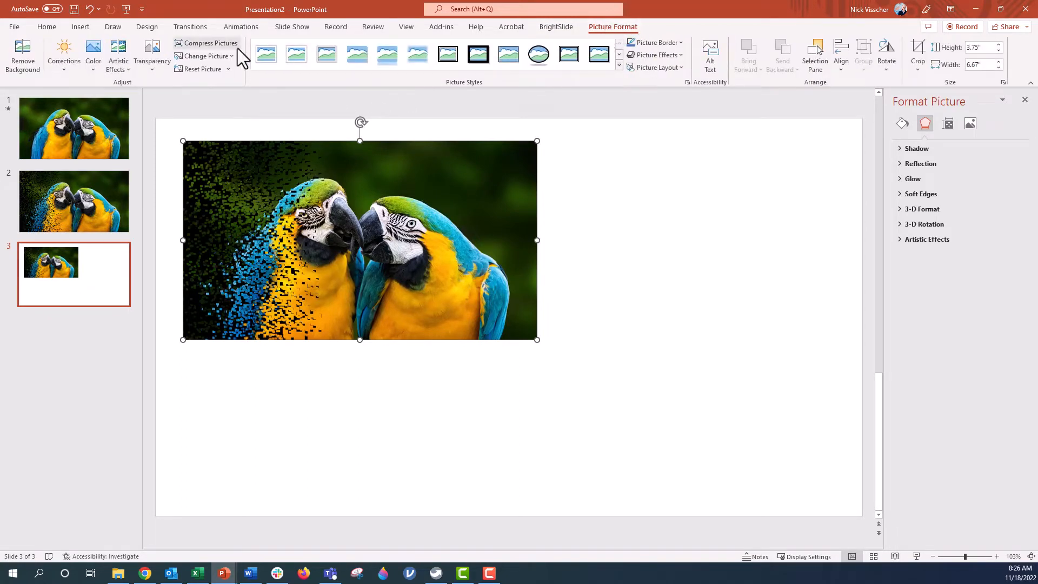
Step: Compress the pasted picture with Delete cropped areas kept on
{"action": "left_click", "coordinate": [208, 42]}
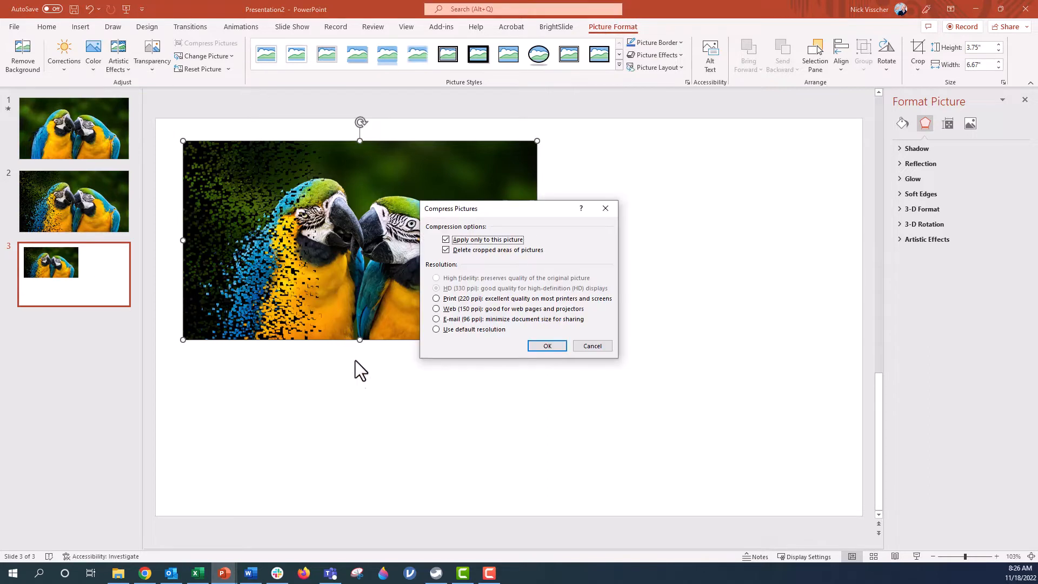
{"action": "mouse_move", "coordinate": [367, 385]}
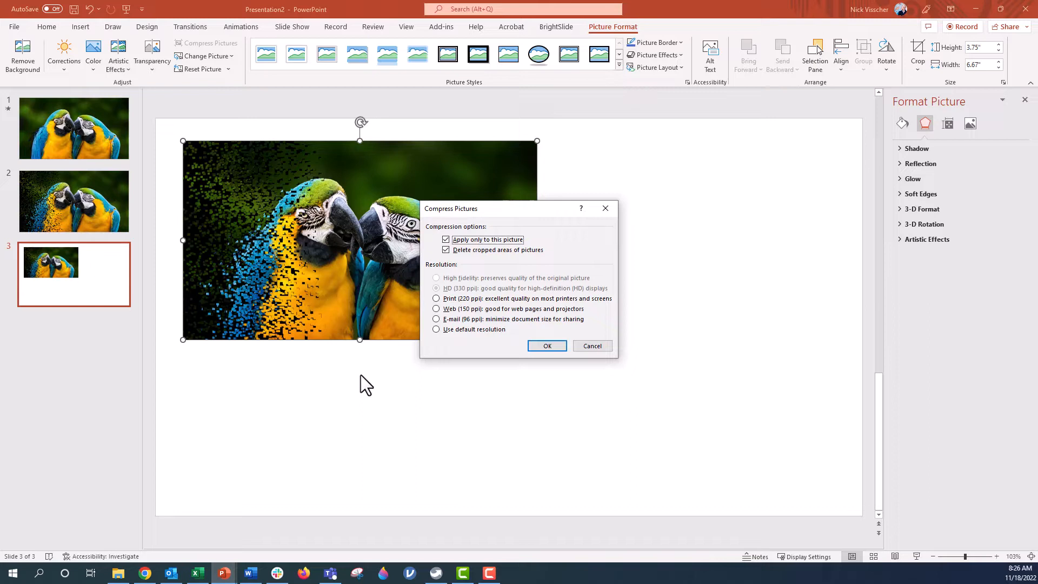
{"action": "left_click", "coordinate": [548, 346]}
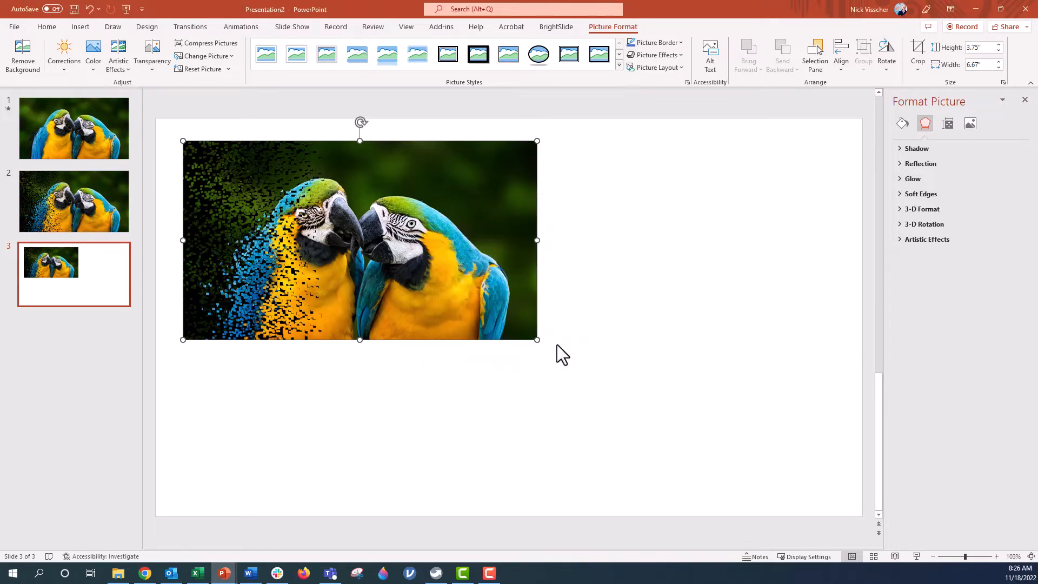
{"action": "left_click", "coordinate": [555, 26]}
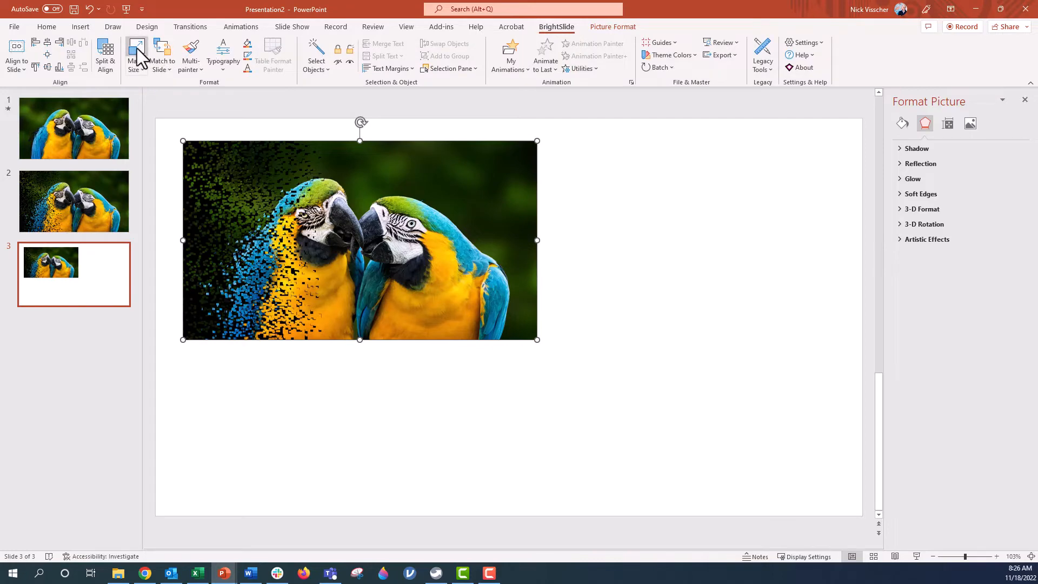
Step: Stretch the macaw picture to full slide size with BrightSlide's Match to Slide
{"action": "left_click", "coordinate": [136, 54]}
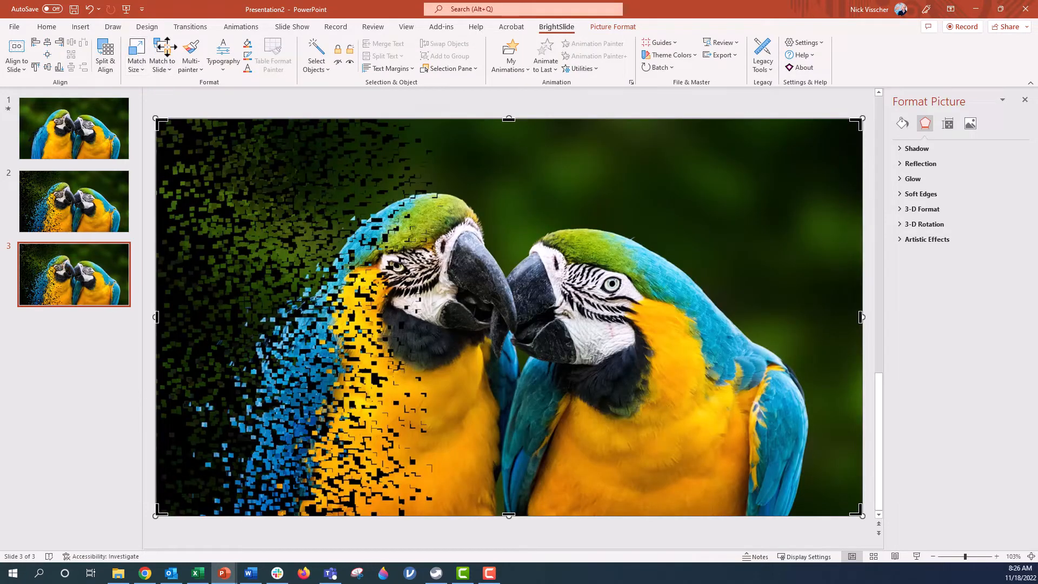
{"action": "left_click", "coordinate": [612, 26]}
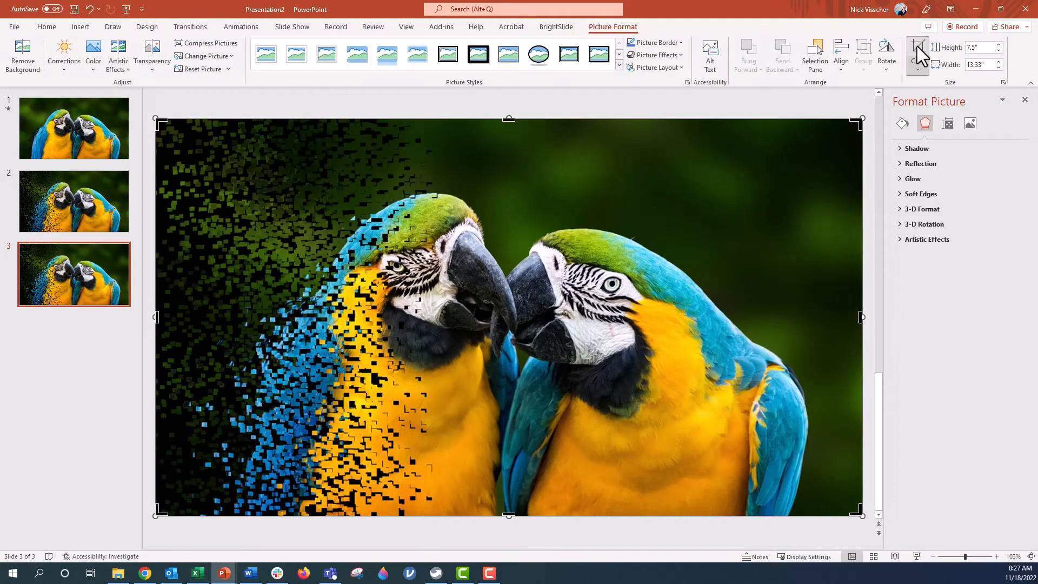